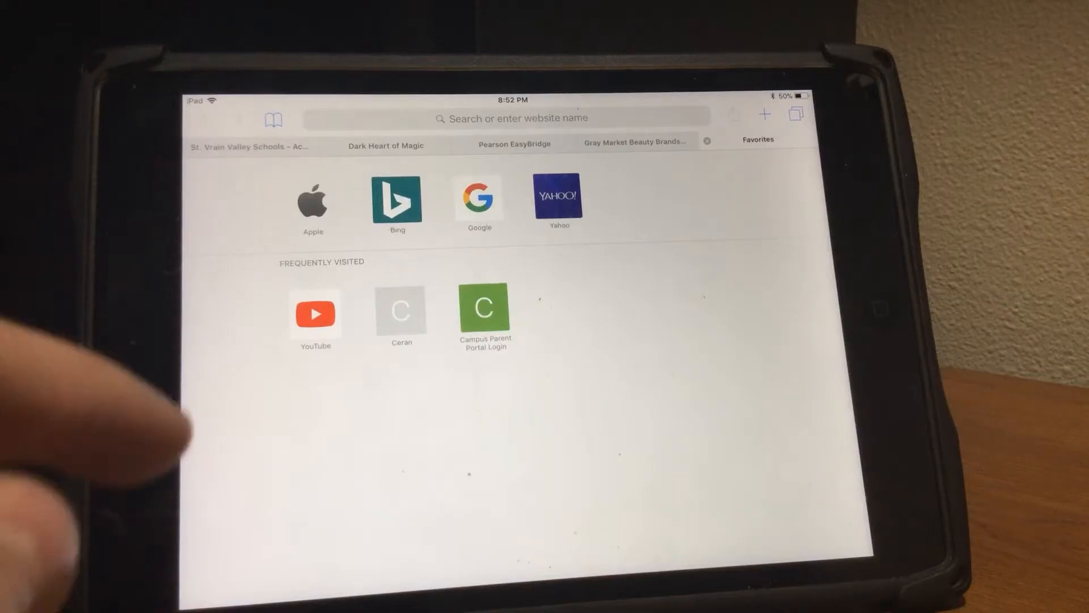
# Step: Load the Google homepage from the Google icon in Favorites on the new tab
pyautogui.click(478, 202)
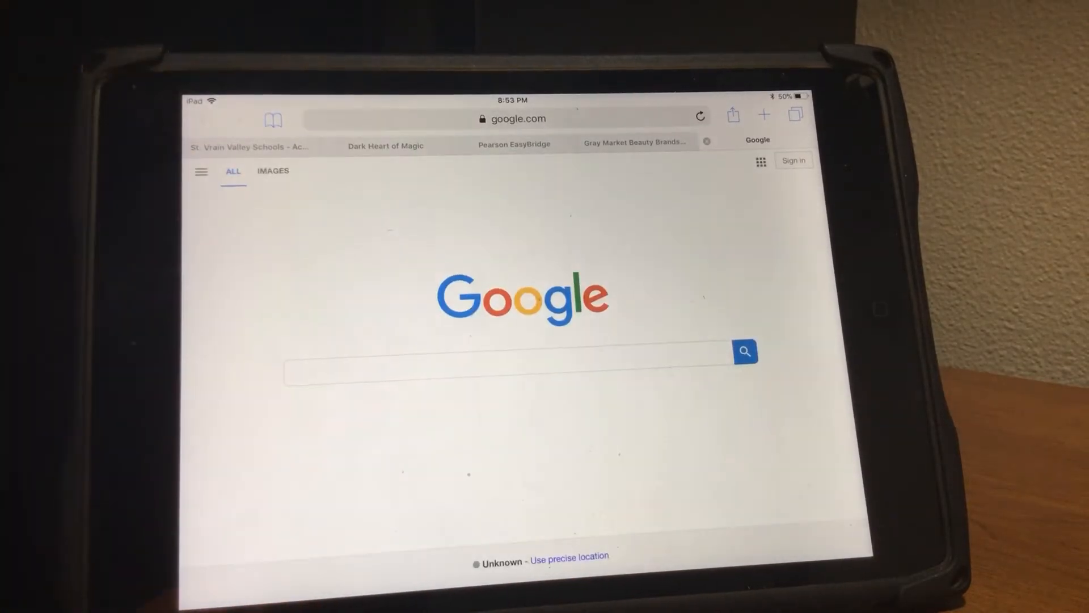